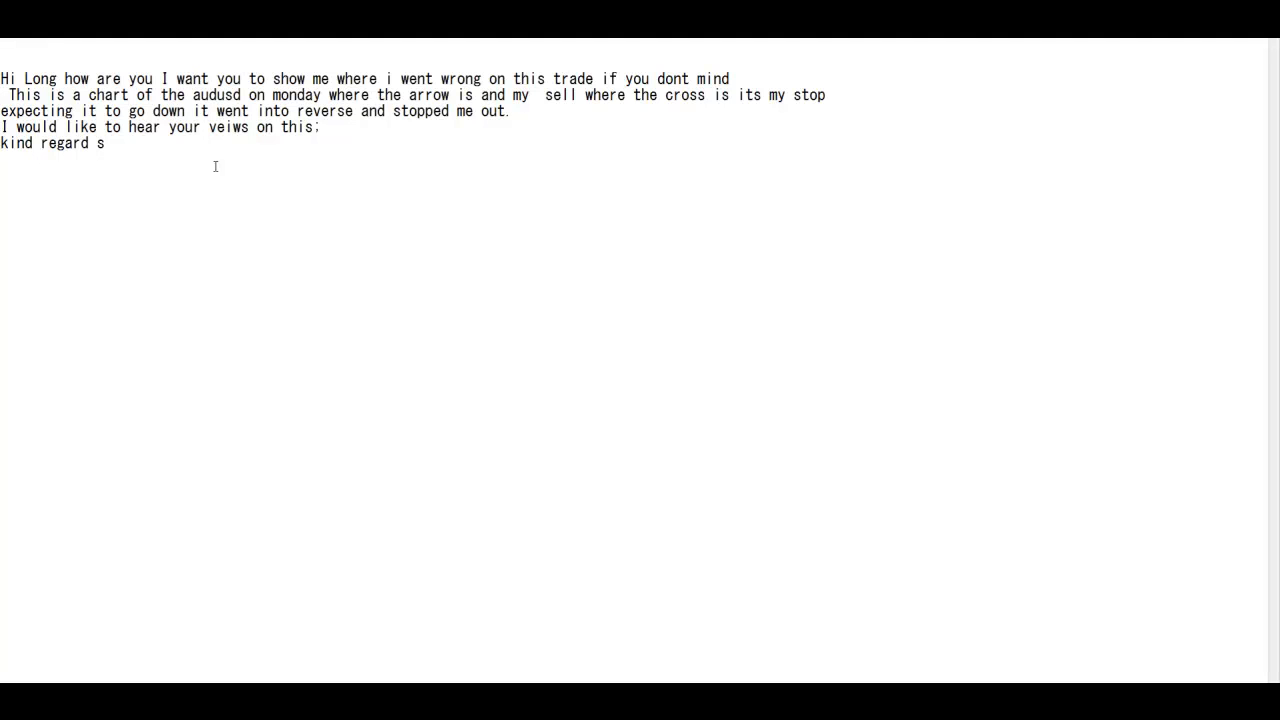
mouse_move(222, 168)
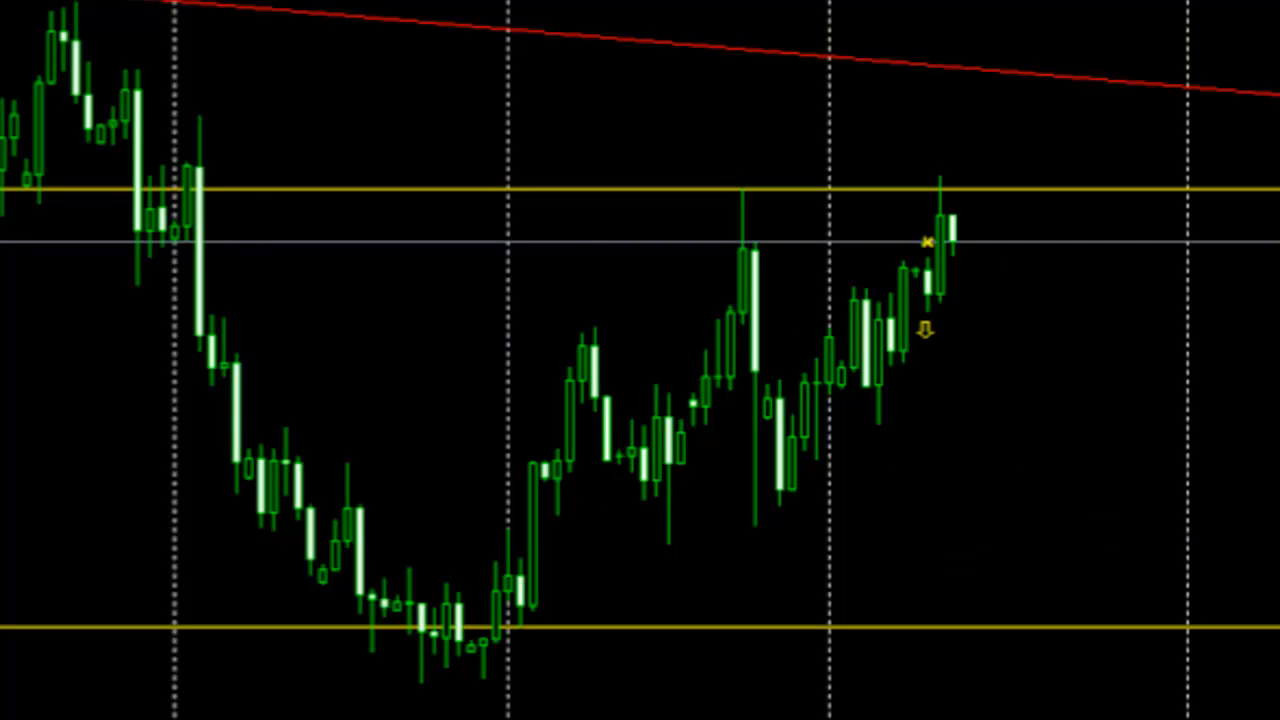
mouse_move(888, 378)
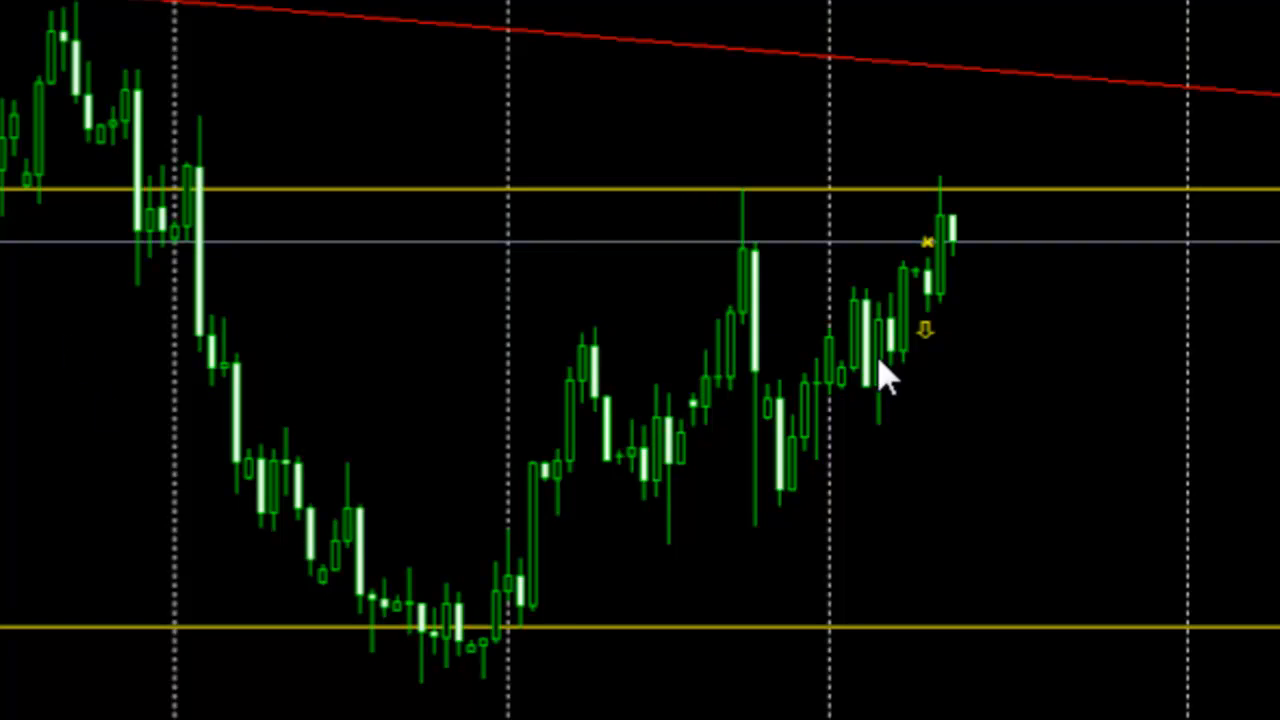
mouse_move(920, 376)
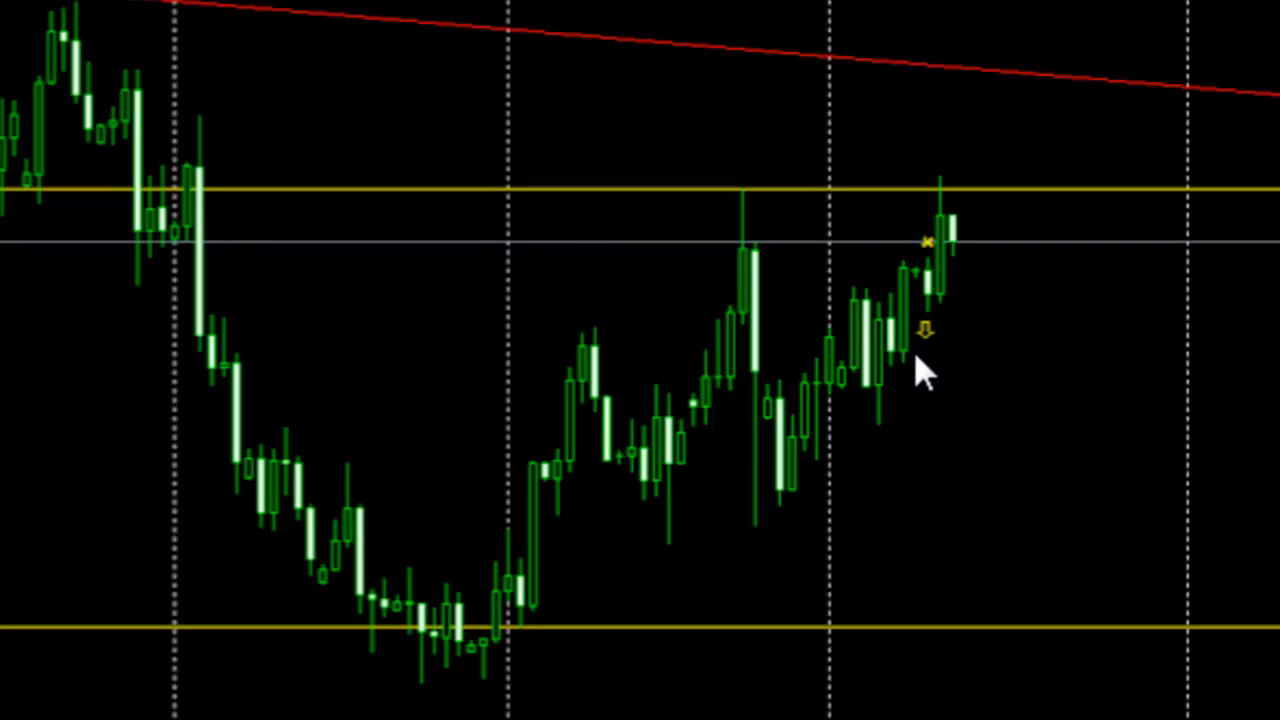